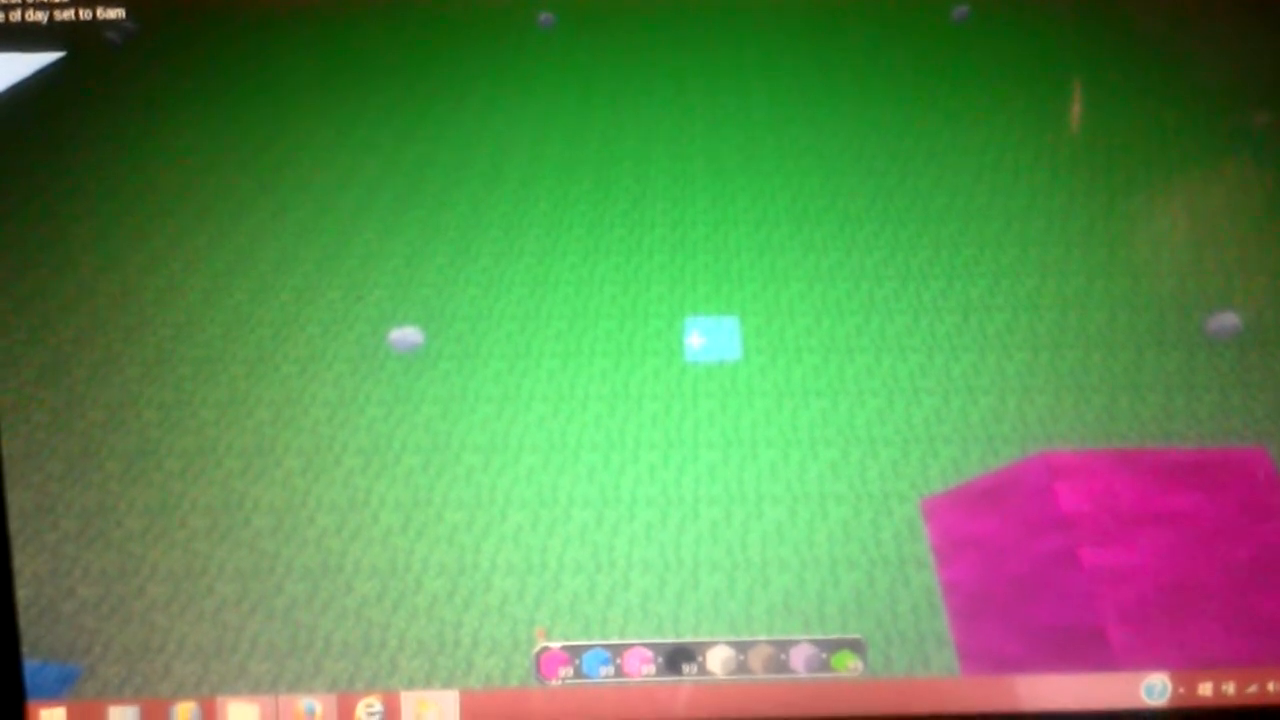
- Bring up the creative inventory, jump to its last item page and step back three pages
{"action": "key", "text": "e"}
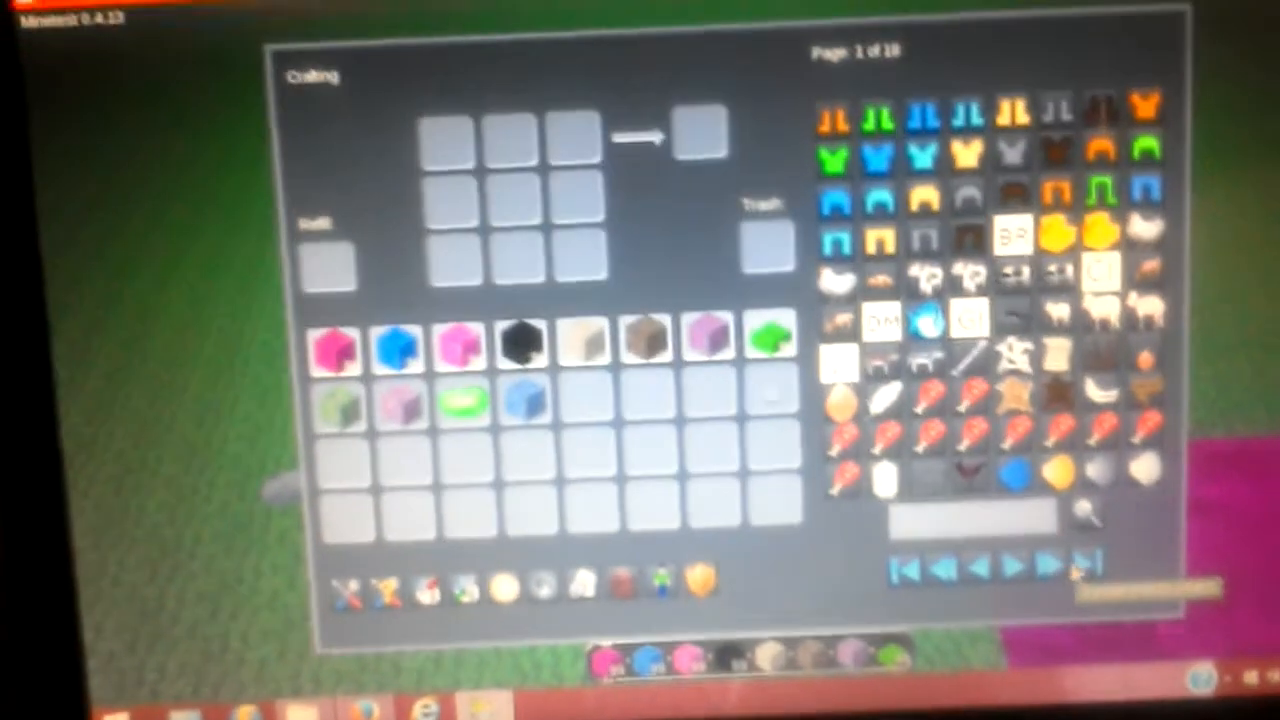
{"action": "left_click", "coordinate": [1084, 566]}
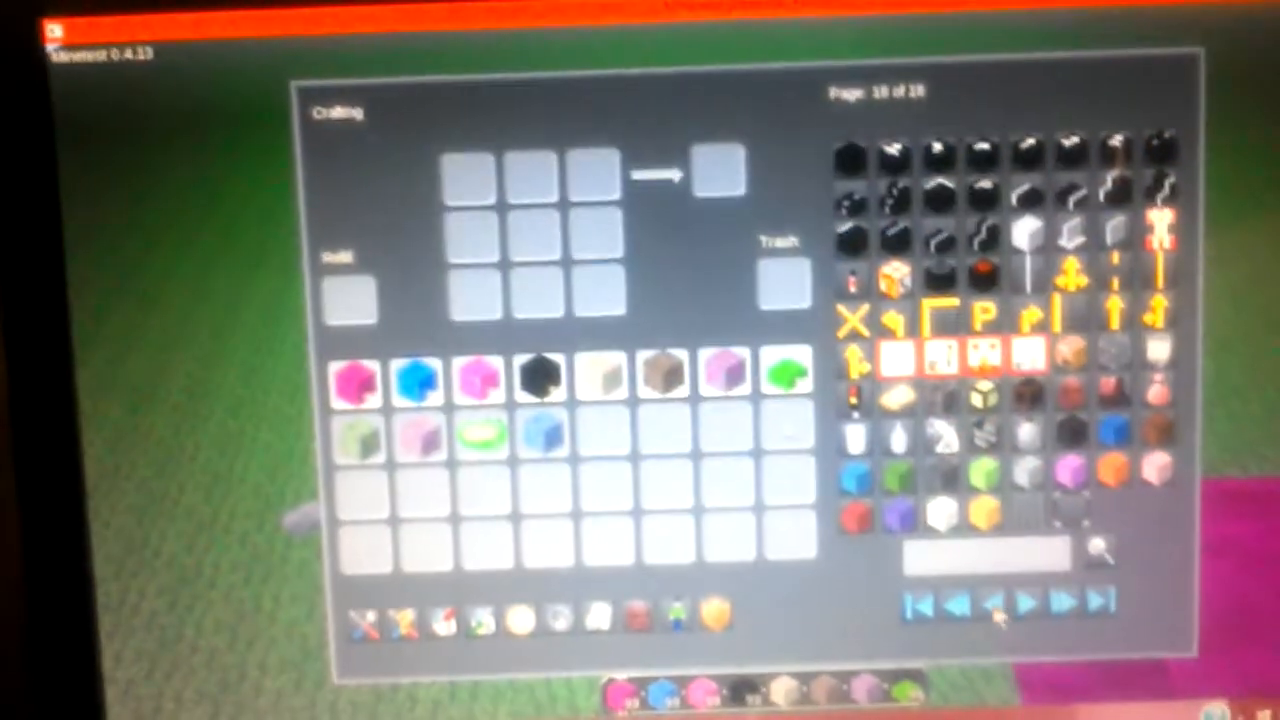
{"action": "left_click", "coordinate": [966, 604]}
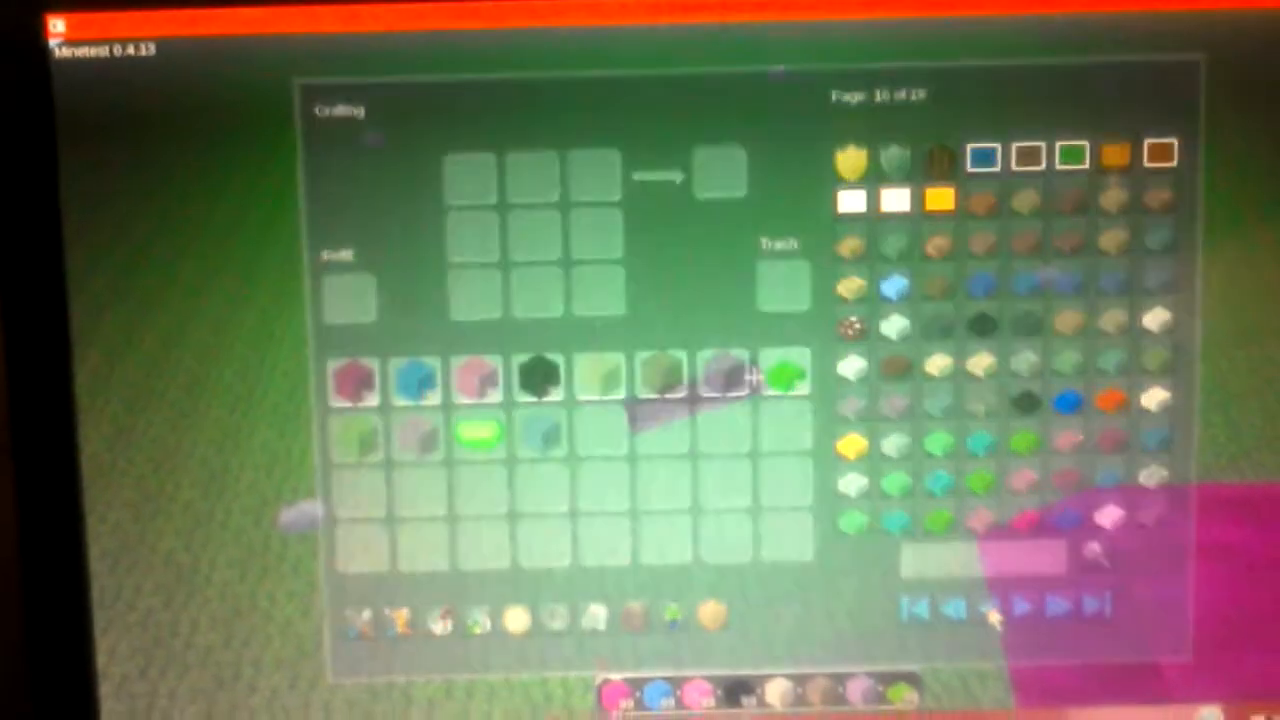
{"action": "left_click", "coordinate": [978, 608]}
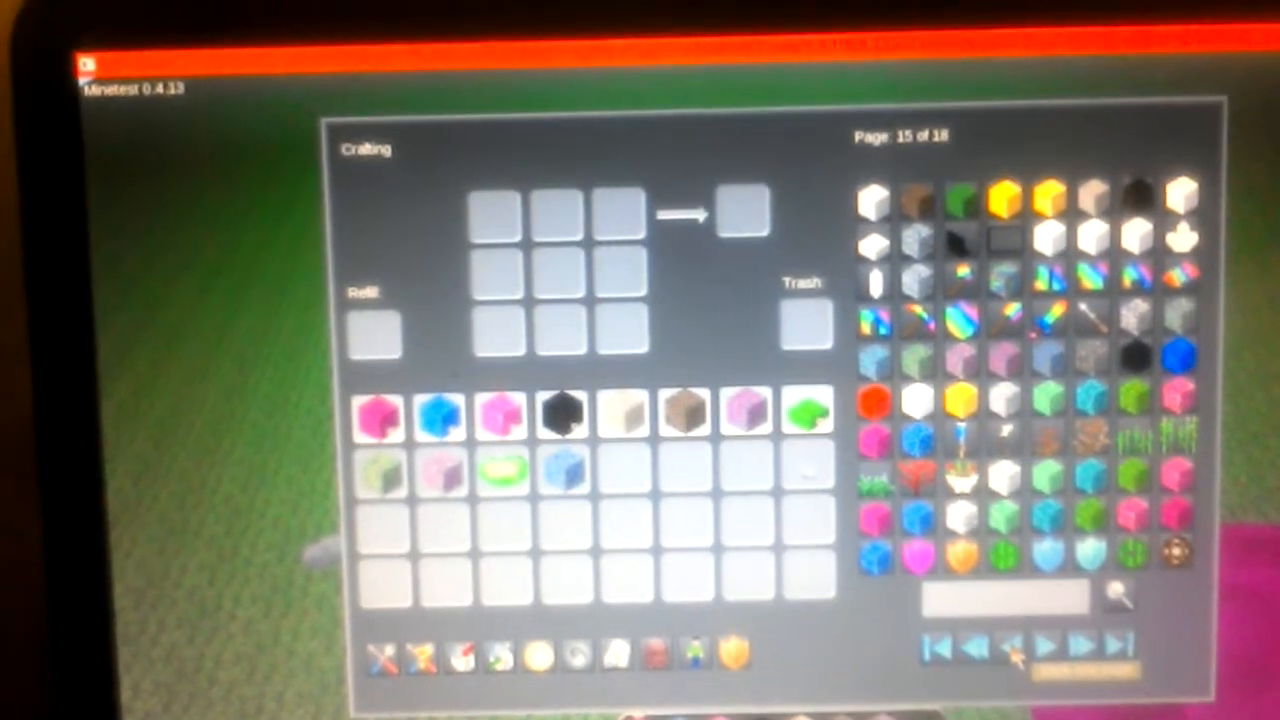
{"action": "left_click", "coordinate": [988, 648]}
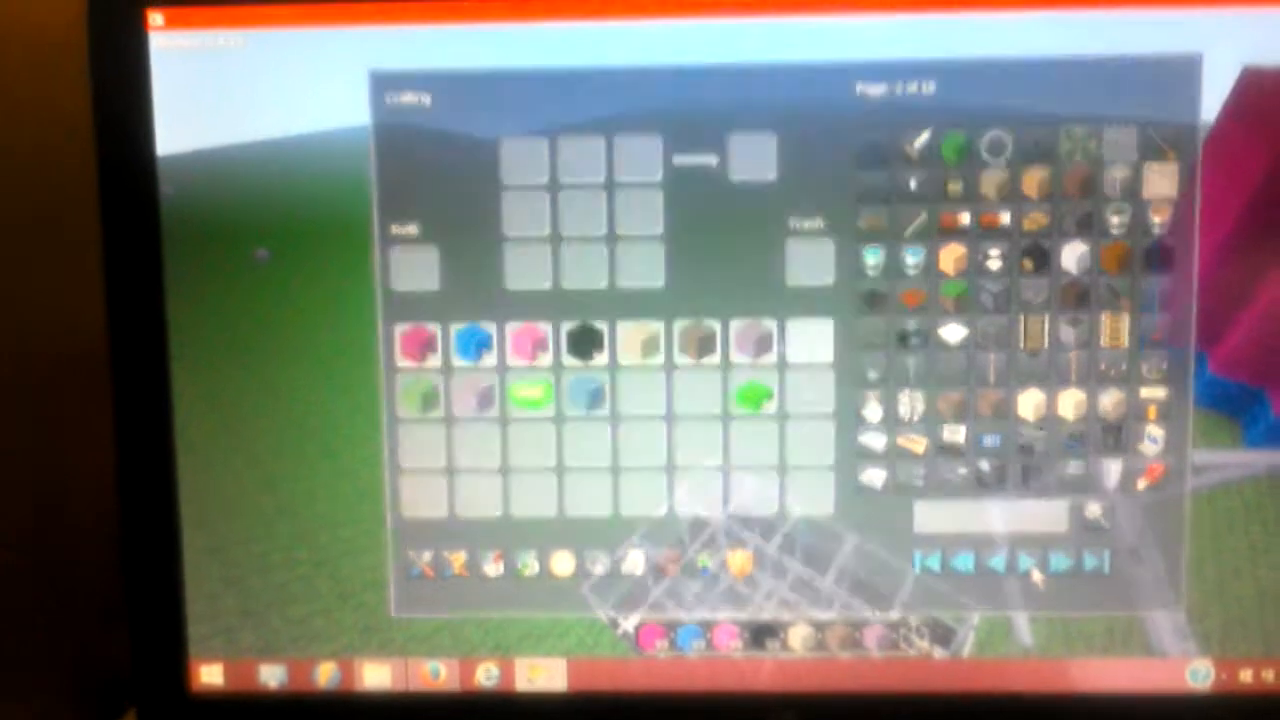
- Page forward, back, then forward again through the early item pages to reach page 4 of 18
{"action": "left_click", "coordinate": [1052, 558]}
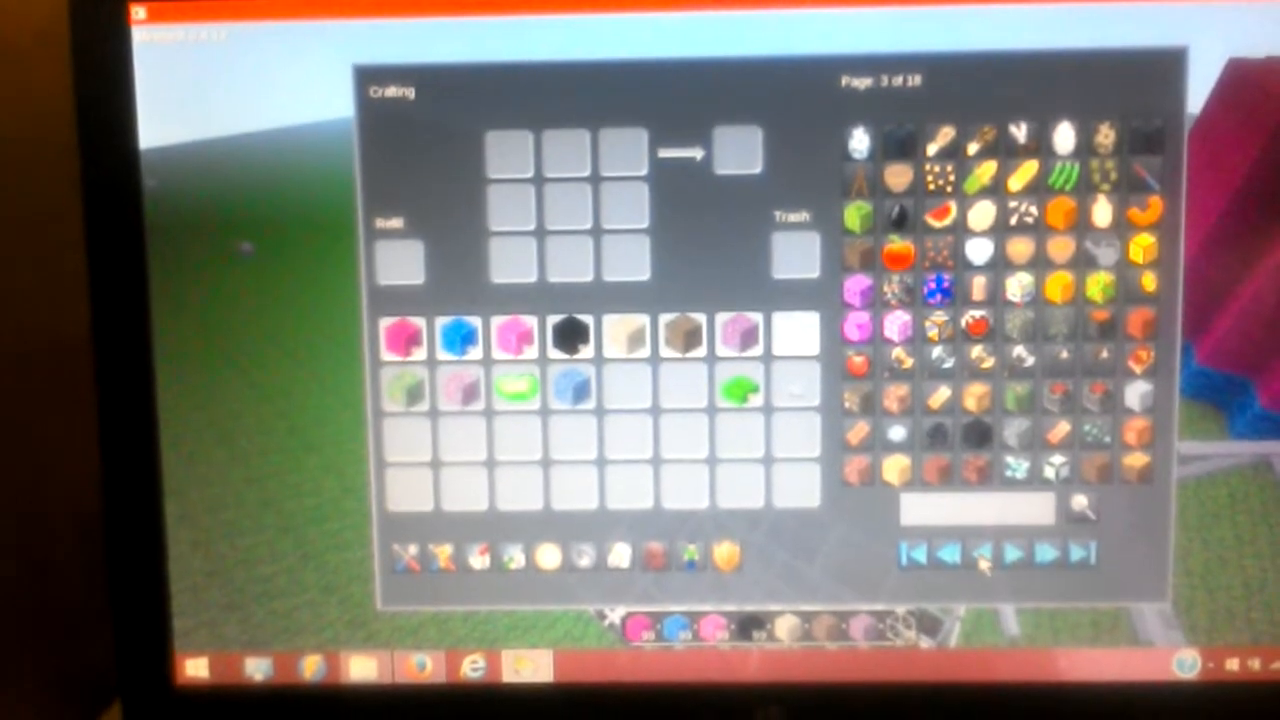
{"action": "left_click", "coordinate": [978, 570]}
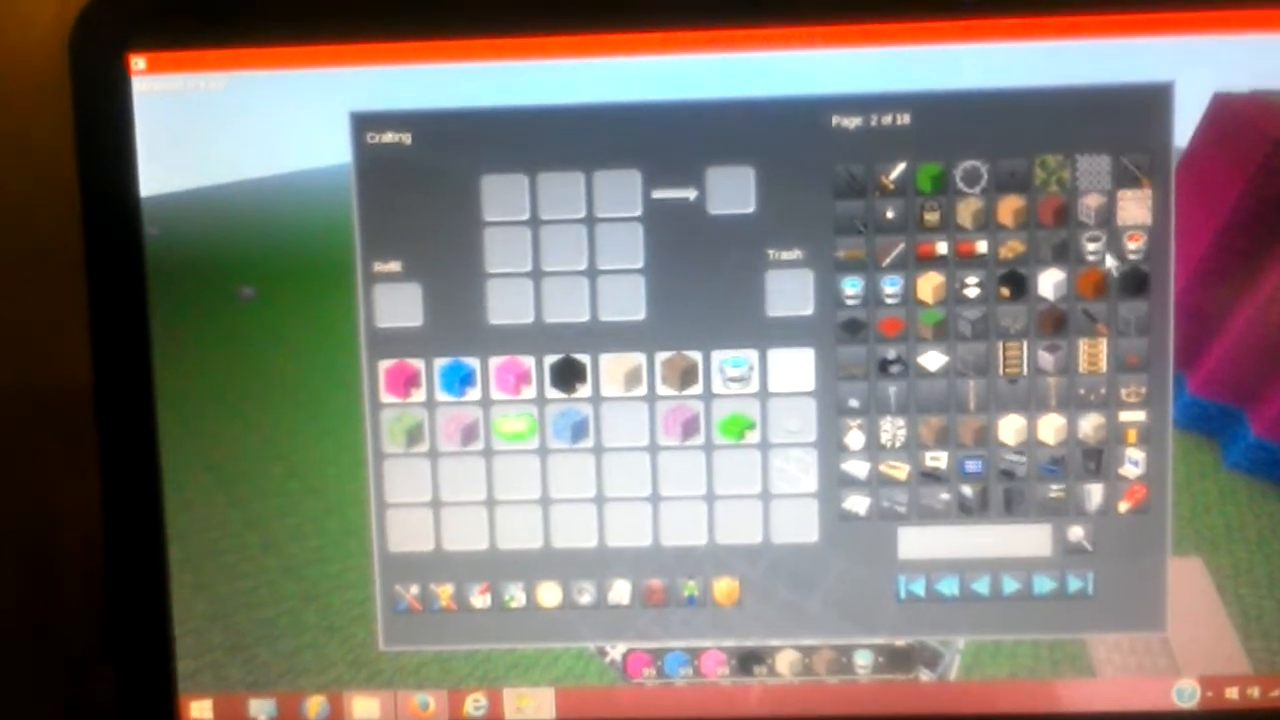
{"action": "left_click", "coordinate": [1020, 584]}
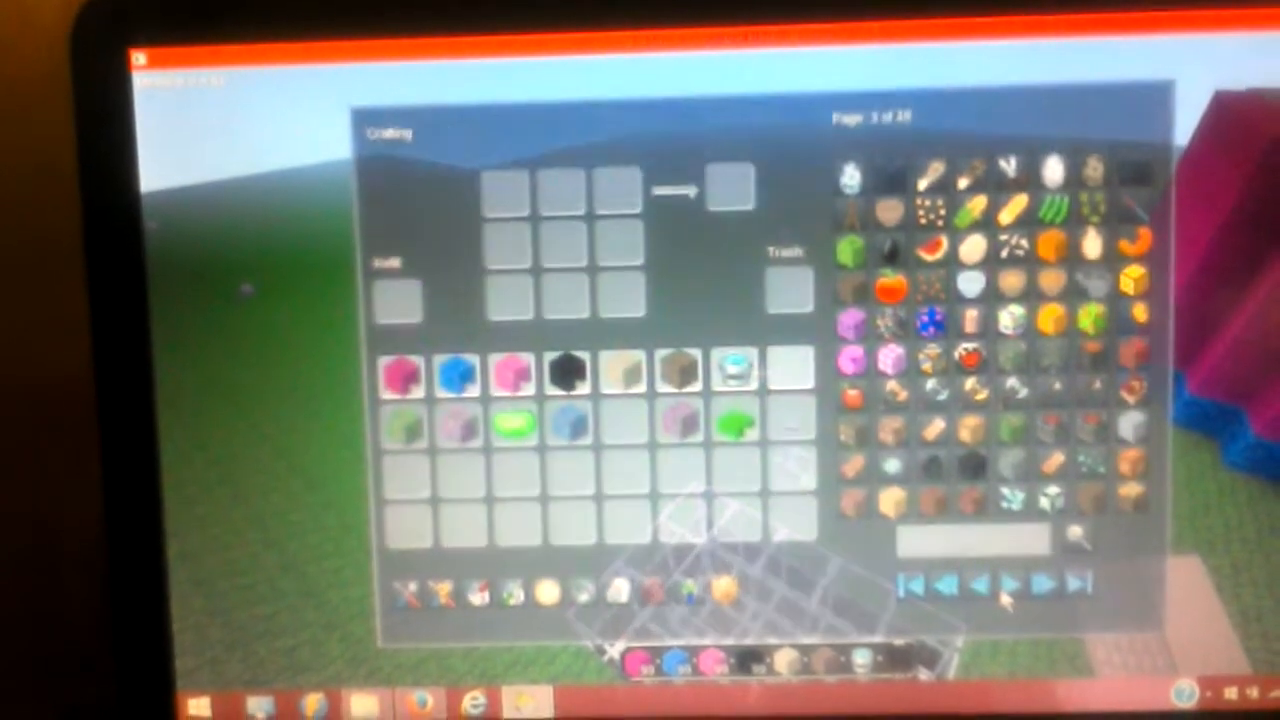
{"action": "left_click", "coordinate": [1022, 584]}
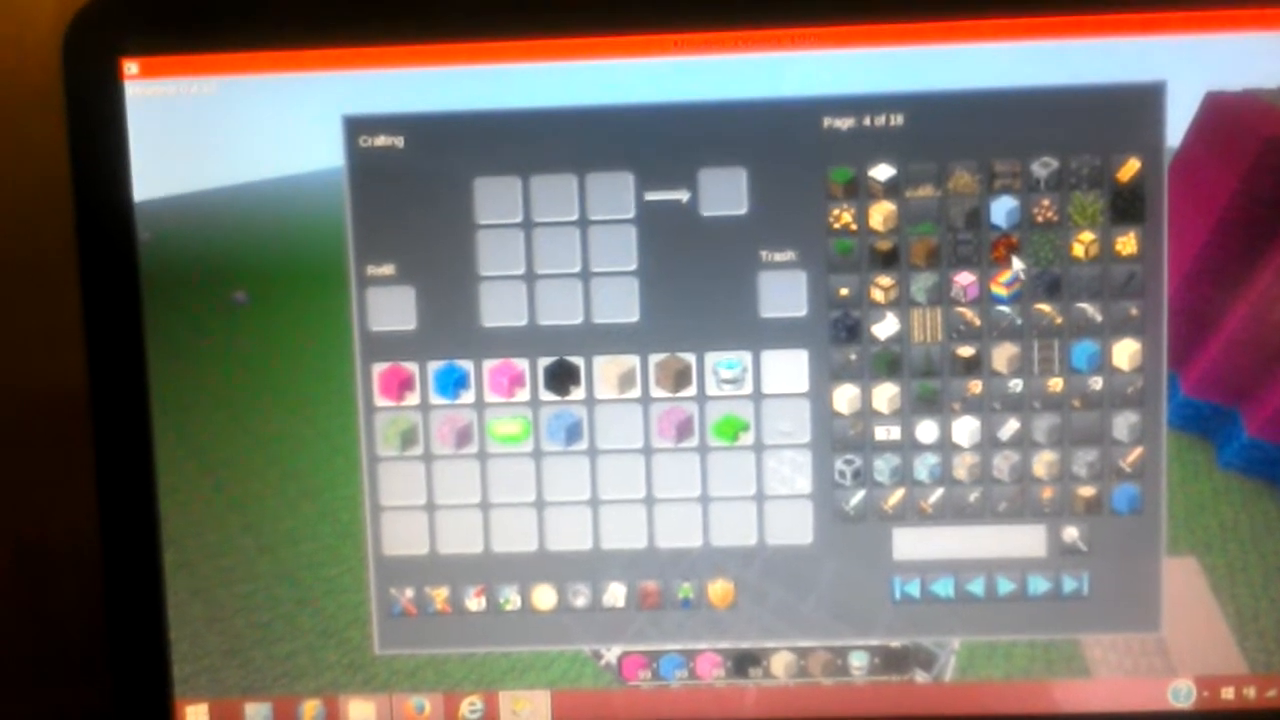